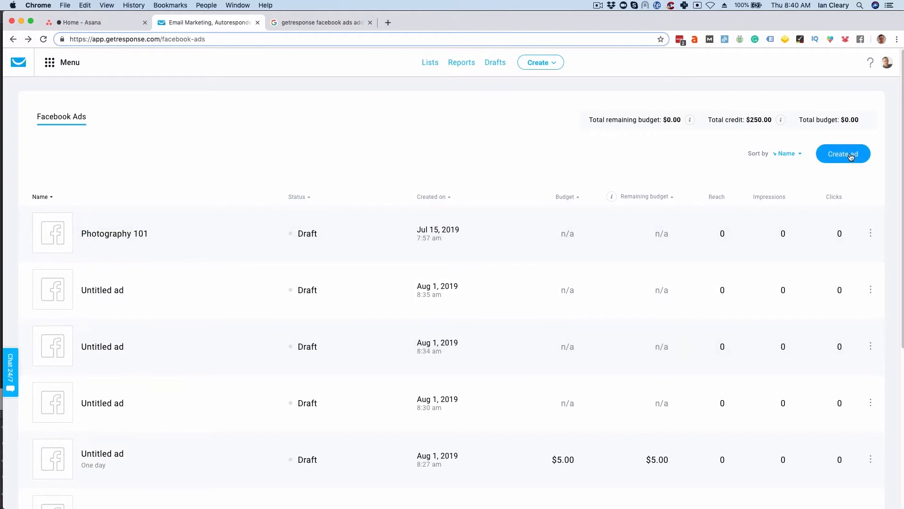
Step: Create a new Facebook ad draft from the Facebook Ads page
{"action": "left_click", "coordinate": [842, 154]}
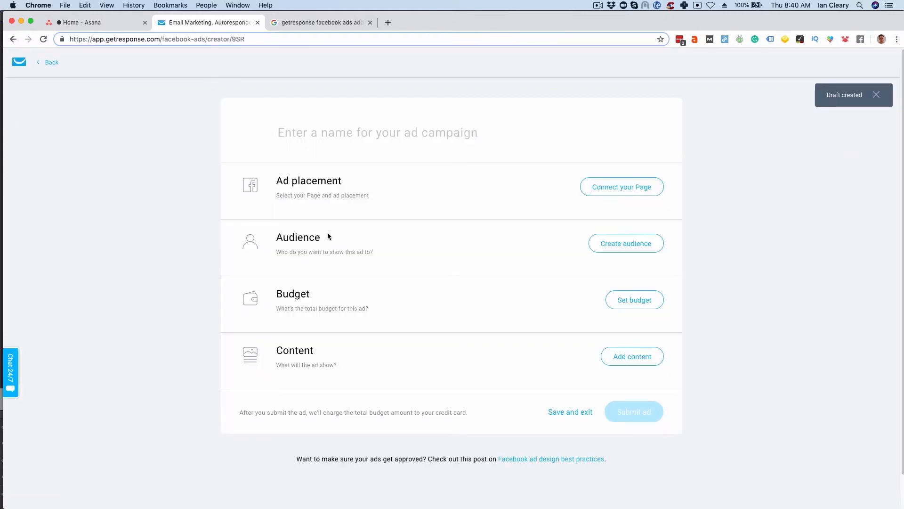
Step: Connect the RazorSocial Facebook Page with News Feed placement and save the placement
{"action": "left_click", "coordinate": [621, 187]}
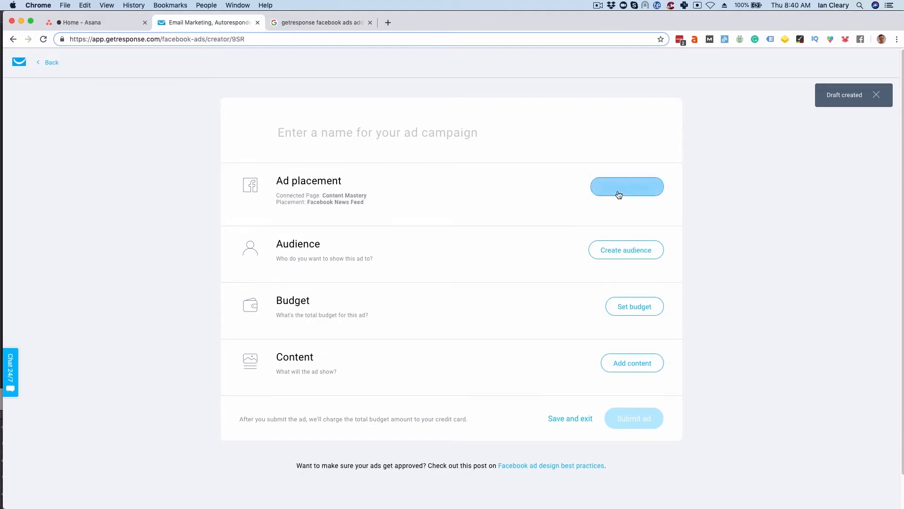
{"action": "left_click", "coordinate": [626, 187]}
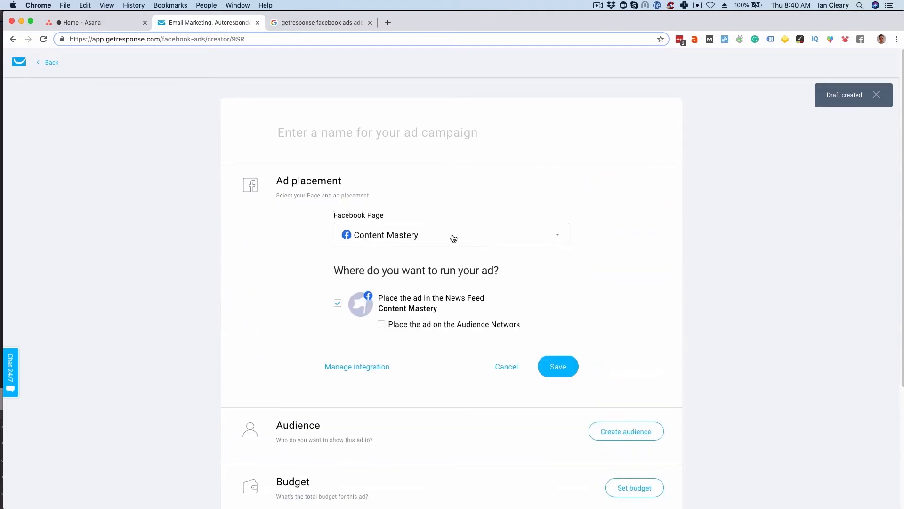
{"action": "left_click", "coordinate": [451, 235]}
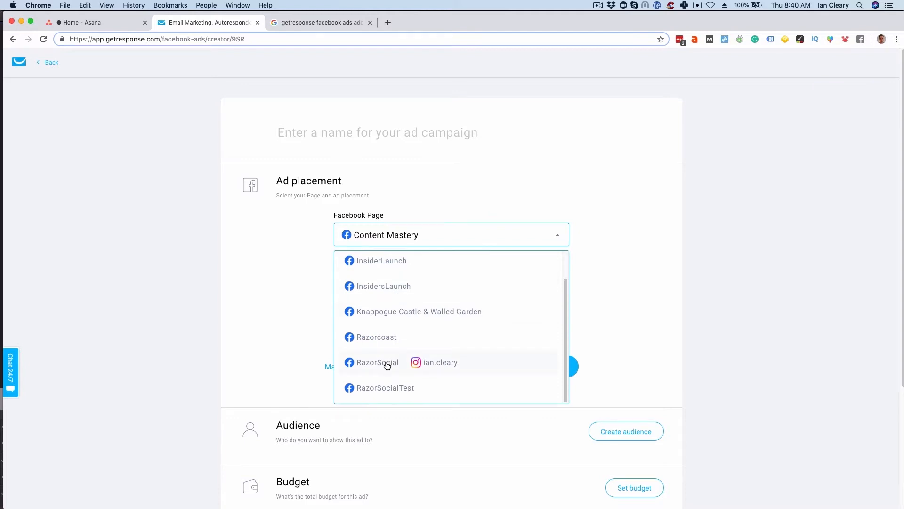
{"action": "left_click", "coordinate": [378, 363]}
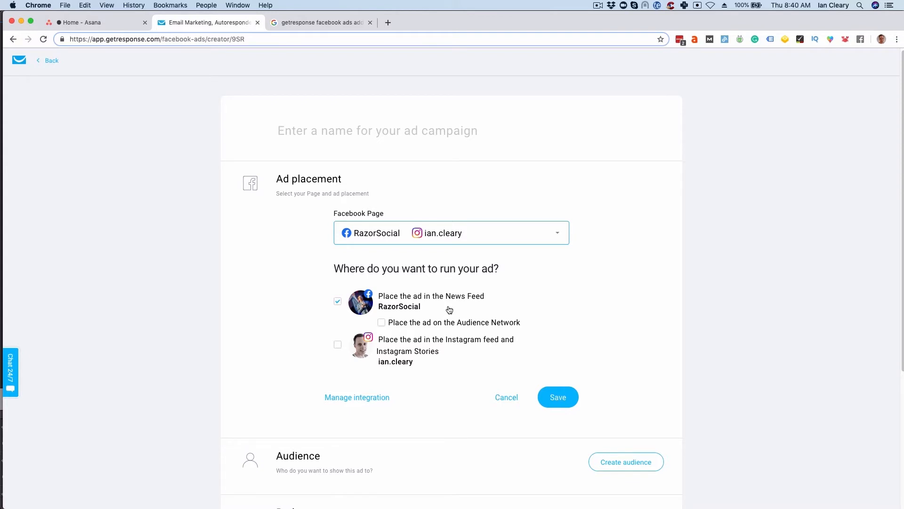
{"action": "mouse_move", "coordinate": [457, 325]}
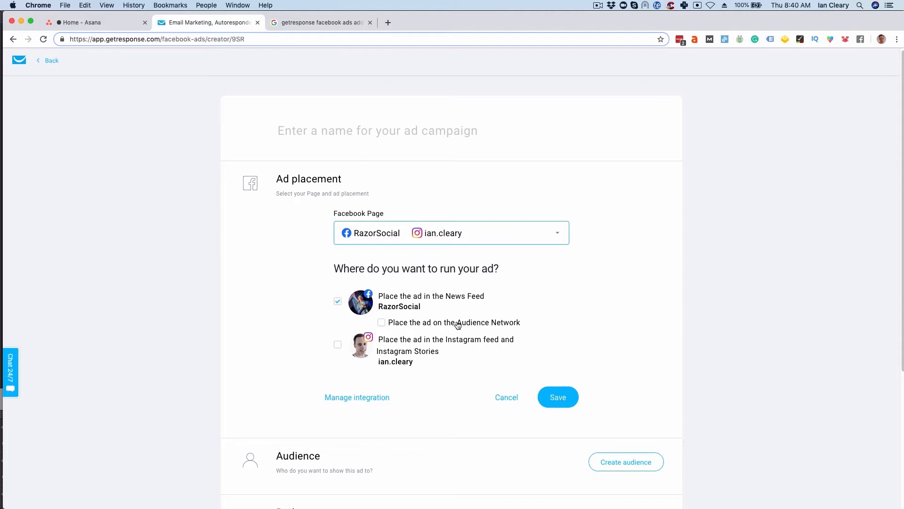
{"action": "mouse_move", "coordinate": [434, 363]}
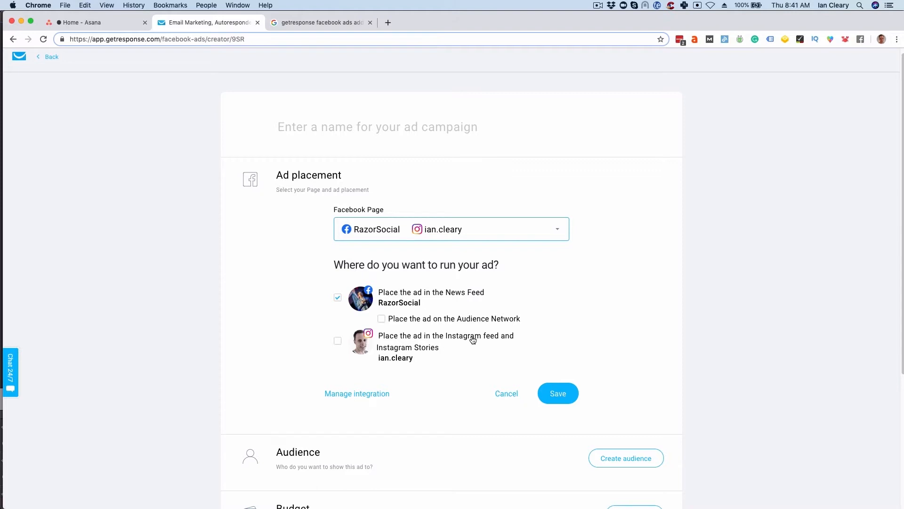
{"action": "left_click", "coordinate": [558, 393]}
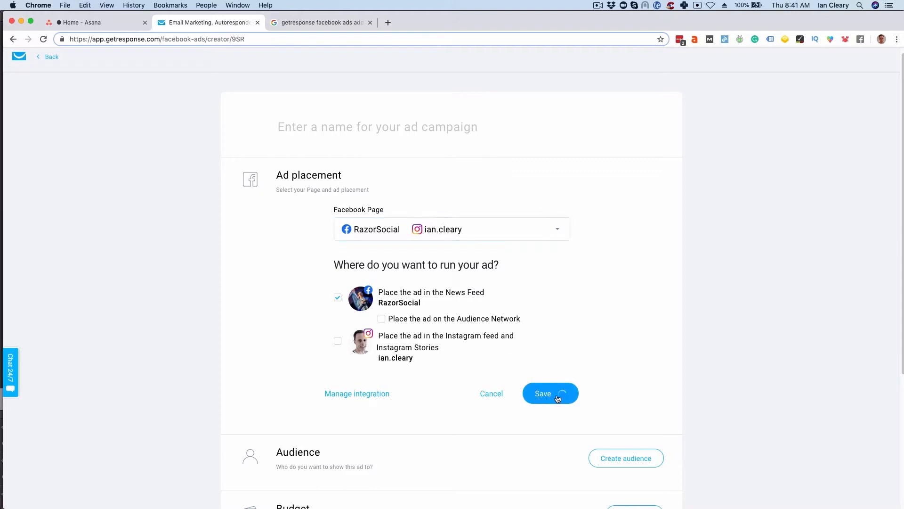
{"action": "left_click", "coordinate": [550, 394]}
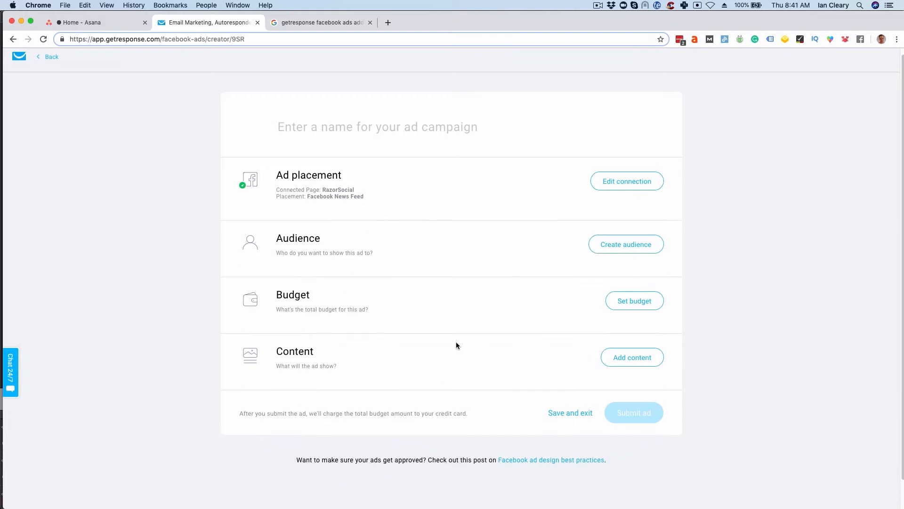
{"action": "mouse_move", "coordinate": [614, 259]}
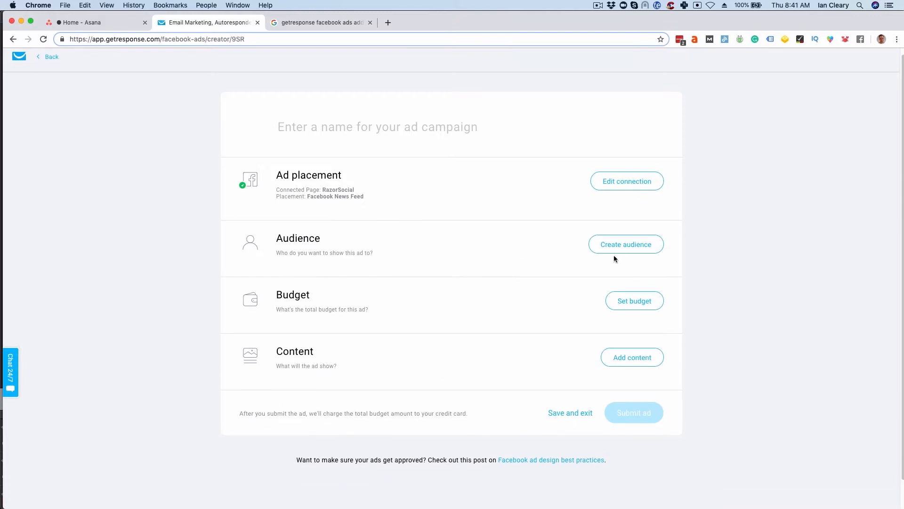
Step: Start creating the audience and choose the Lookalike audience type
{"action": "left_click", "coordinate": [626, 244]}
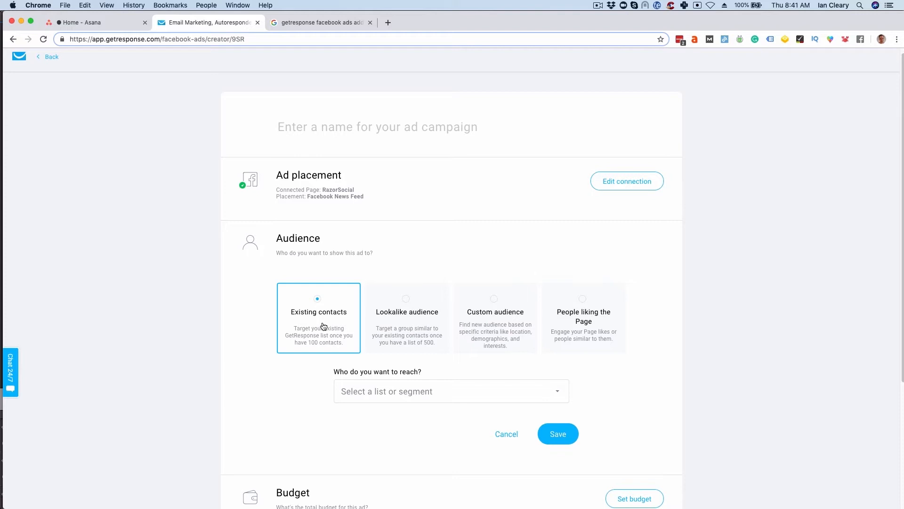
{"action": "mouse_move", "coordinate": [444, 397]}
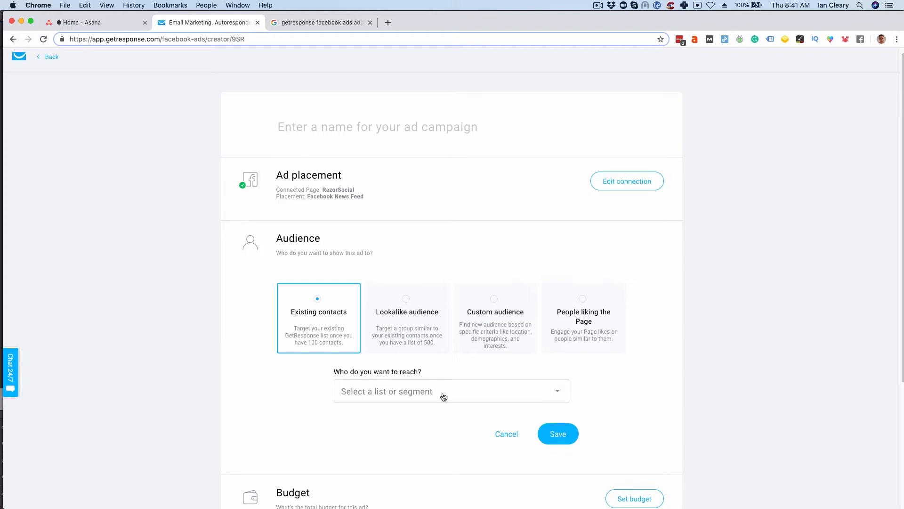
{"action": "left_click", "coordinate": [406, 318]}
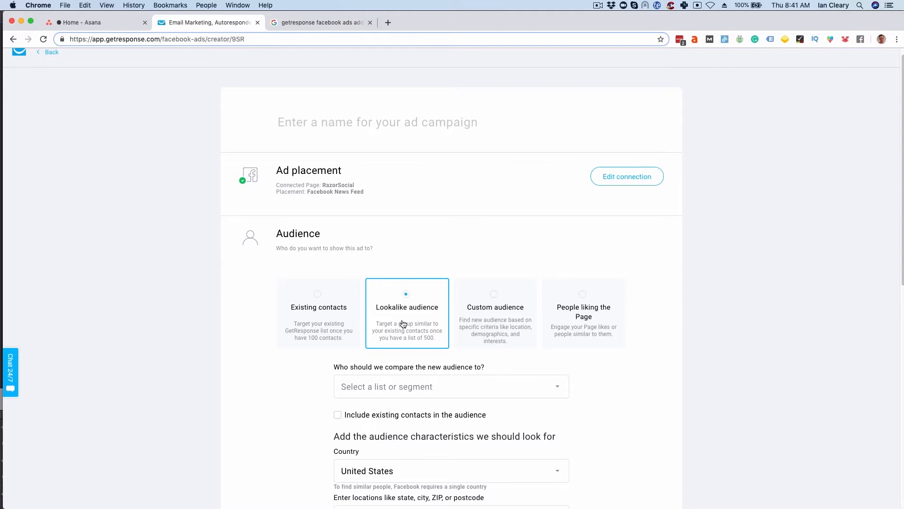
Step: Choose the Custom audience card with location, gender, age and interests fields
{"action": "scroll", "scroll_direction": "down", "scroll_amount": 3}
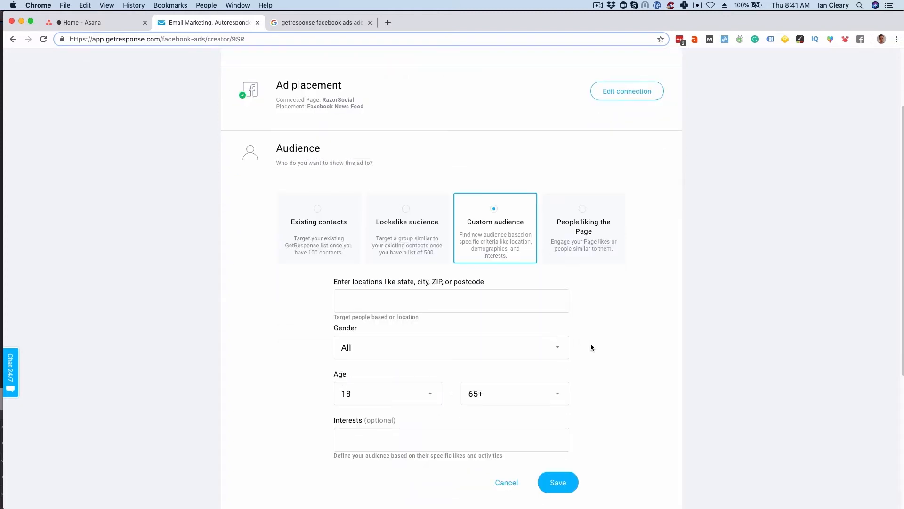
{"action": "mouse_move", "coordinate": [628, 356]}
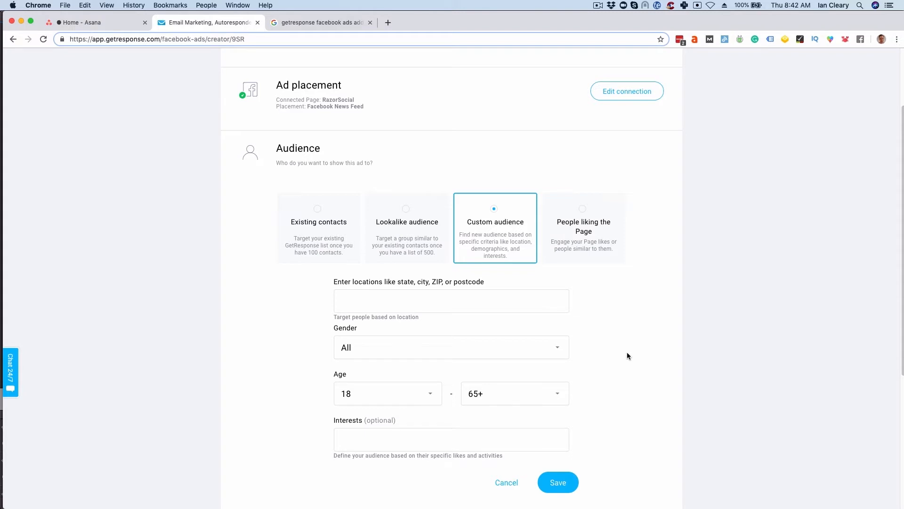
Step: Target People liking the Page, include existing Page likes, drop new-audience search, and save
{"action": "left_click", "coordinate": [583, 226]}
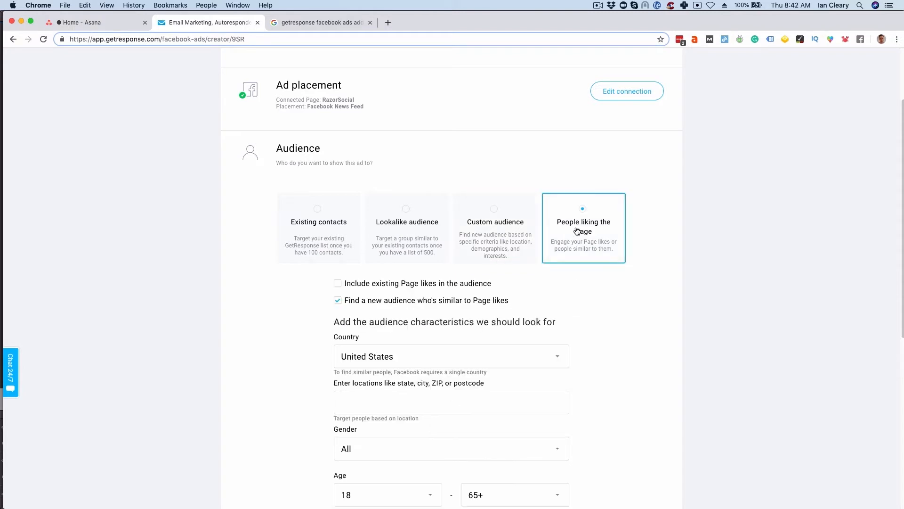
{"action": "mouse_move", "coordinate": [571, 233]}
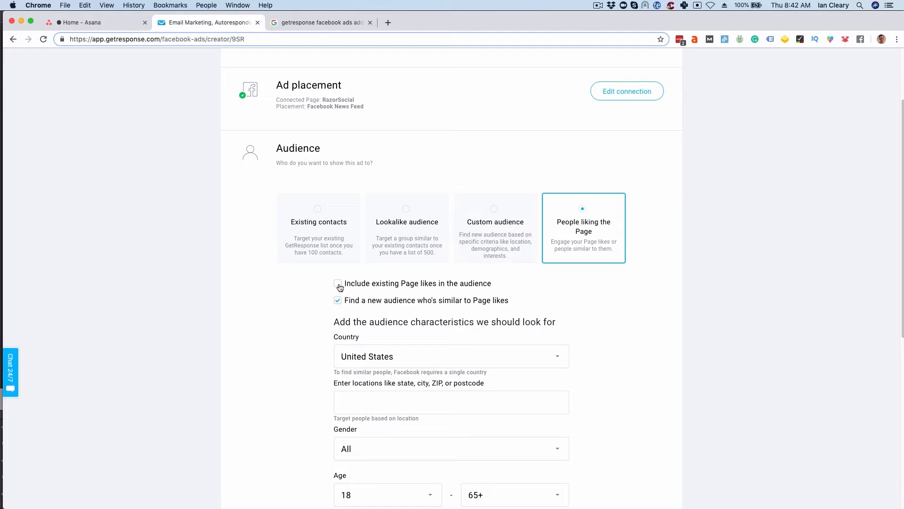
{"action": "left_click", "coordinate": [338, 283]}
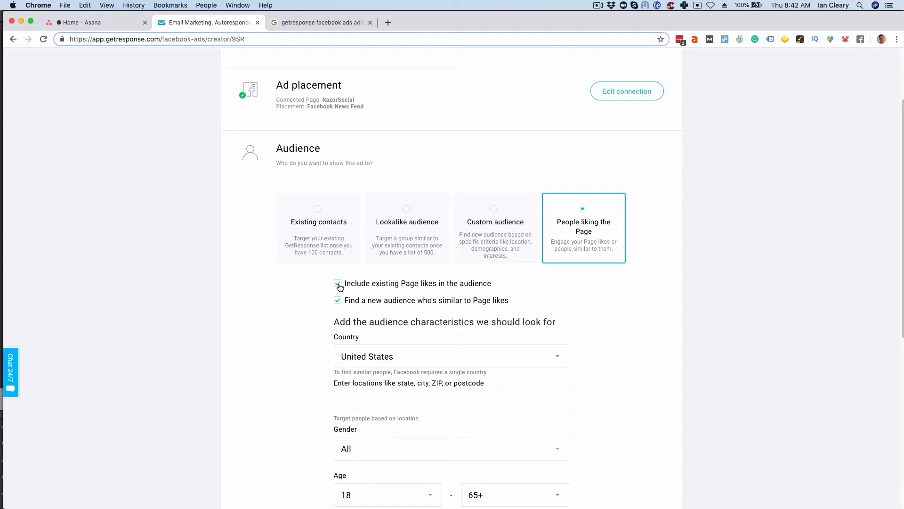
{"action": "left_click", "coordinate": [338, 283]}
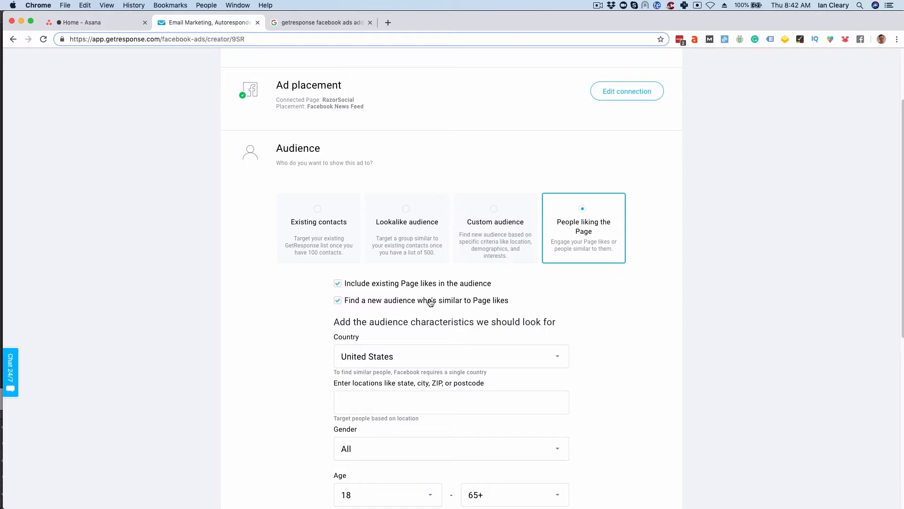
{"action": "left_click", "coordinate": [337, 300]}
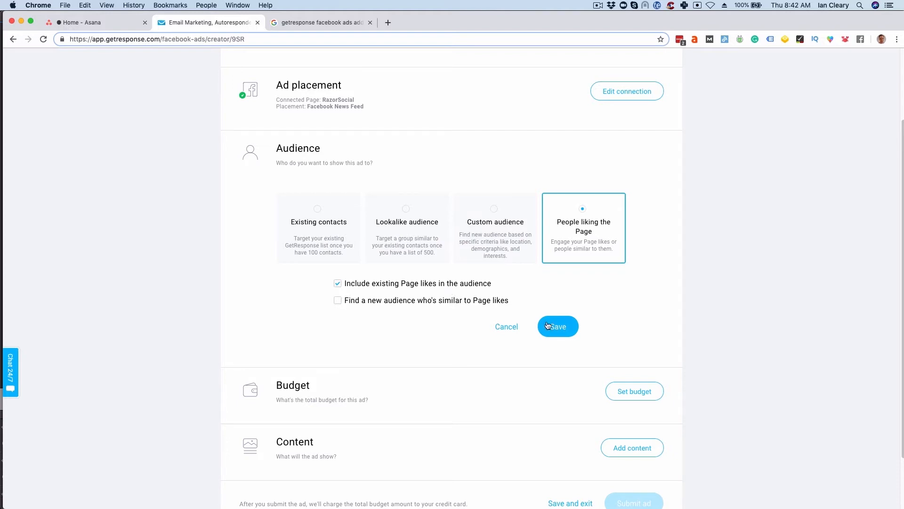
{"action": "left_click", "coordinate": [557, 326]}
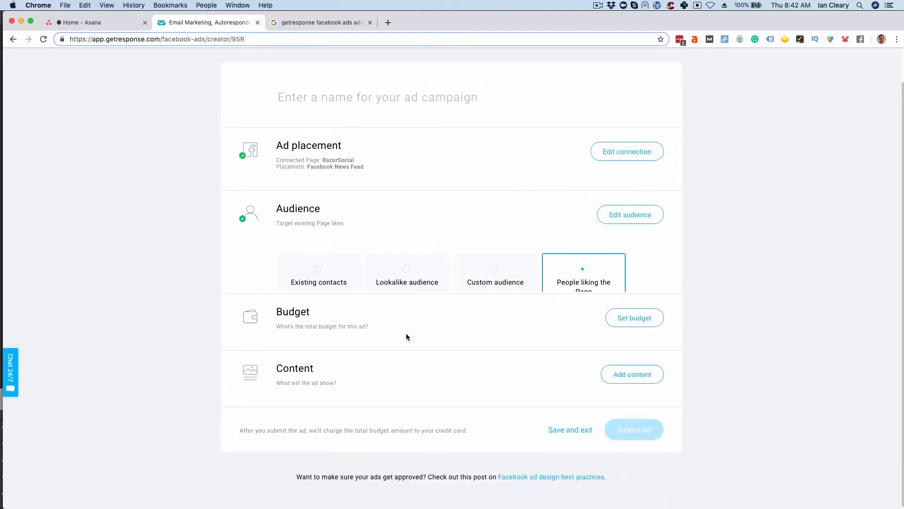
Step: Save a $5.00 total budget with One day ad runtime
{"action": "left_click", "coordinate": [633, 318]}
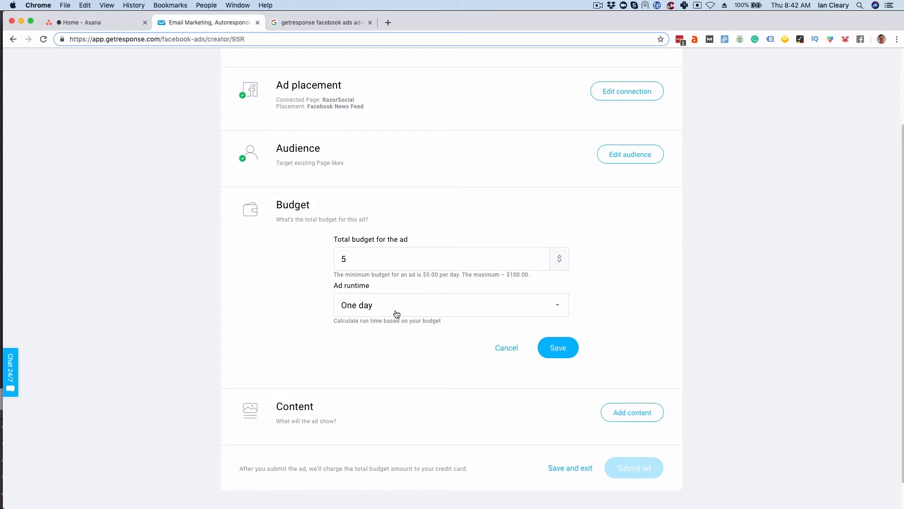
{"action": "left_click", "coordinate": [452, 305]}
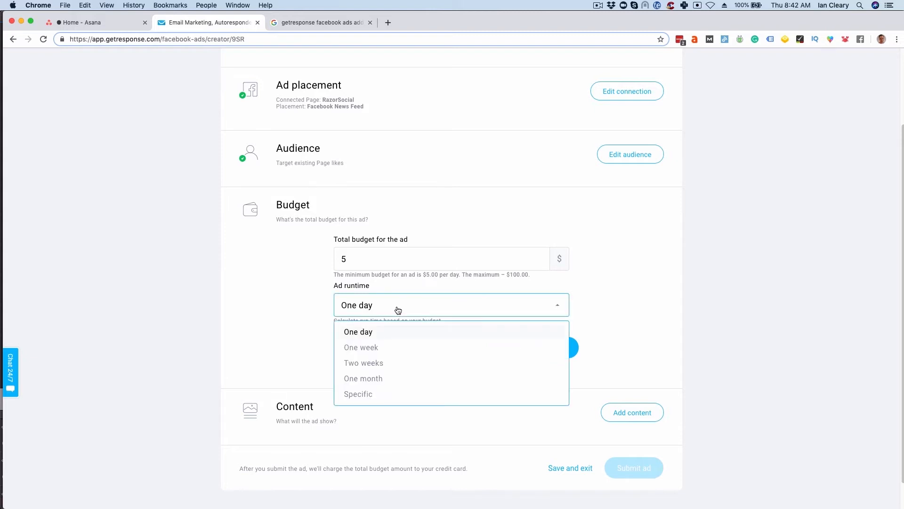
{"action": "left_click", "coordinate": [358, 332]}
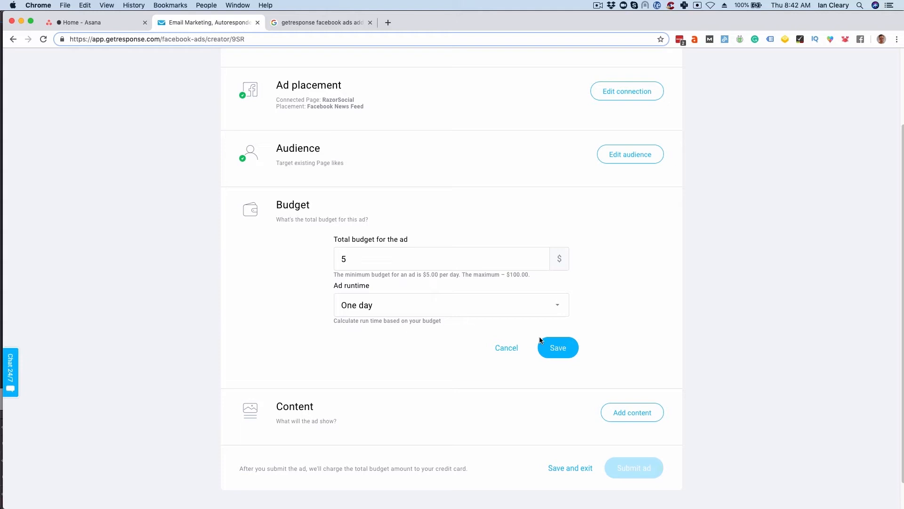
{"action": "left_click", "coordinate": [557, 347]}
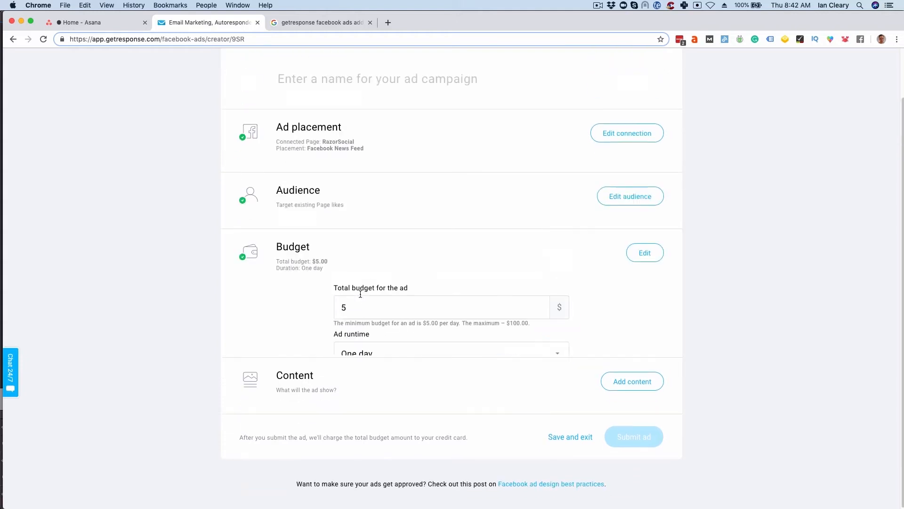
Step: Bring up the ad content form and list its Button type call-to-action options
{"action": "left_click", "coordinate": [632, 381]}
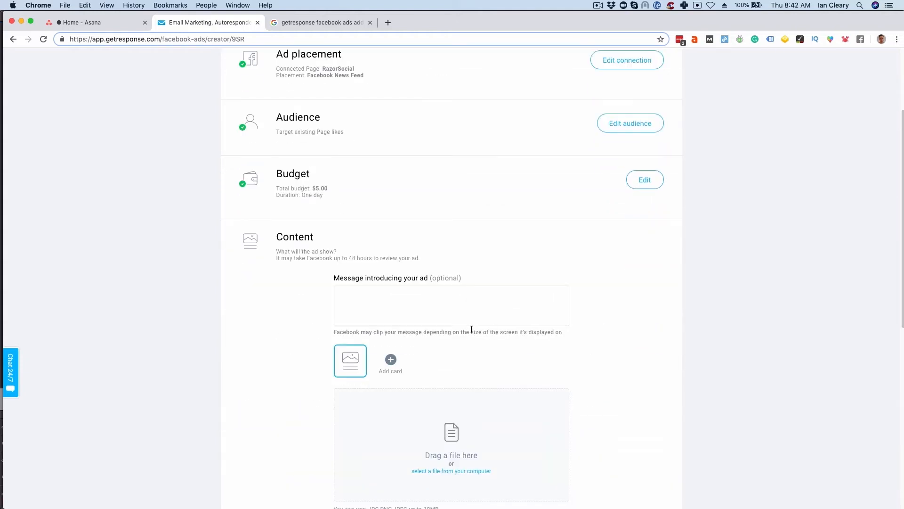
{"action": "scroll", "scroll_direction": "down", "scroll_amount": 3}
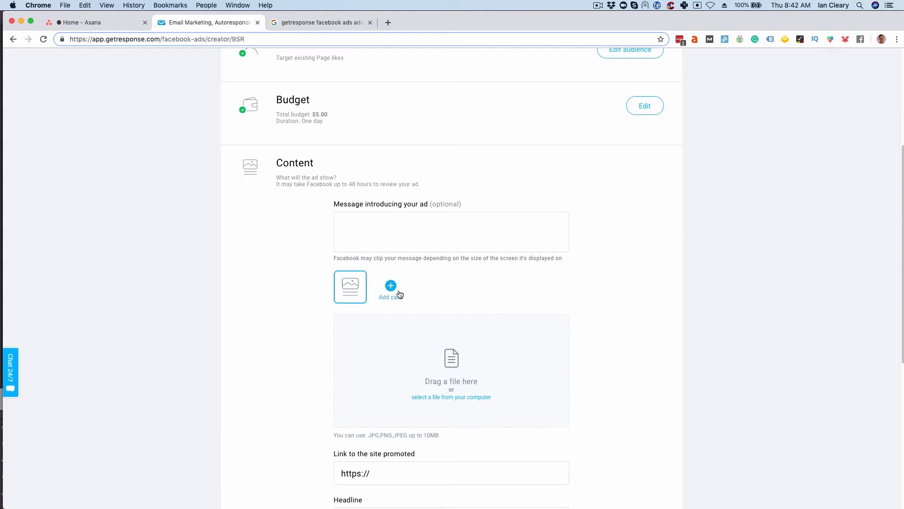
{"action": "scroll", "scroll_direction": "down", "scroll_amount": 3}
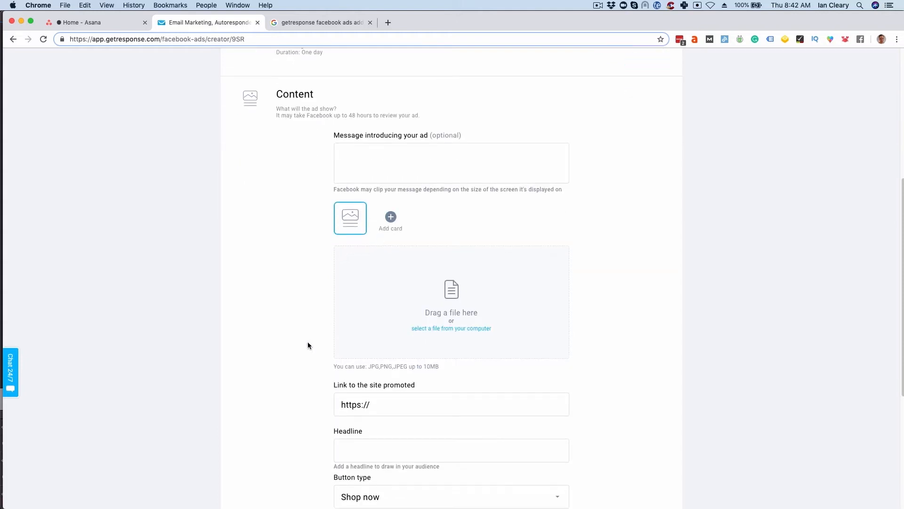
{"action": "scroll", "scroll_direction": "down", "scroll_amount": 3}
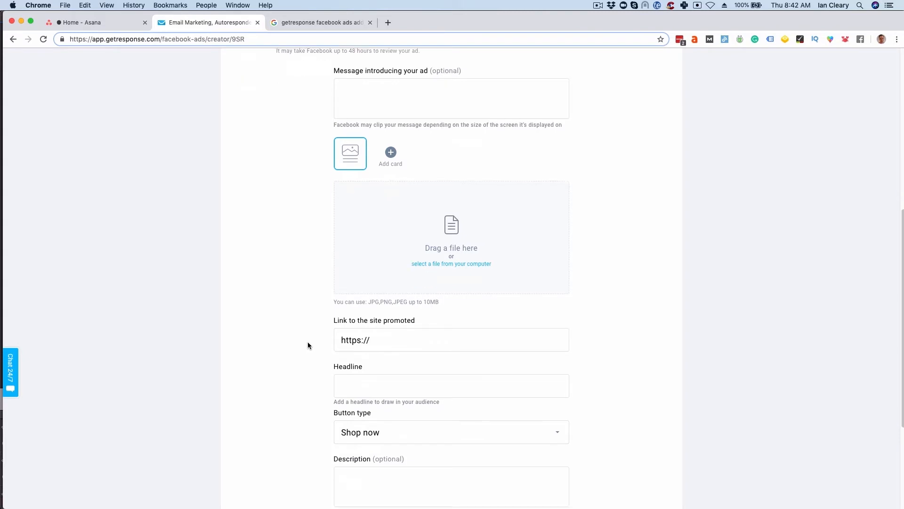
{"action": "scroll", "scroll_direction": "down", "scroll_amount": 3}
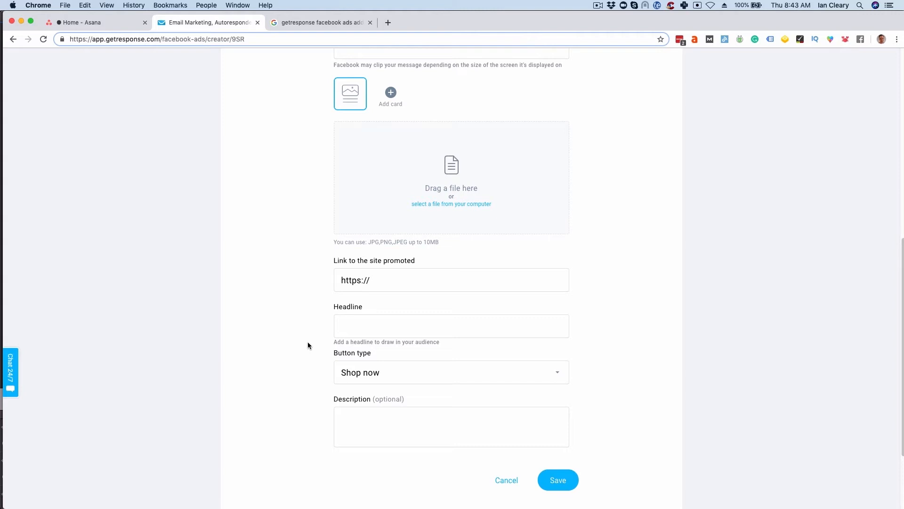
{"action": "left_click", "coordinate": [450, 372]}
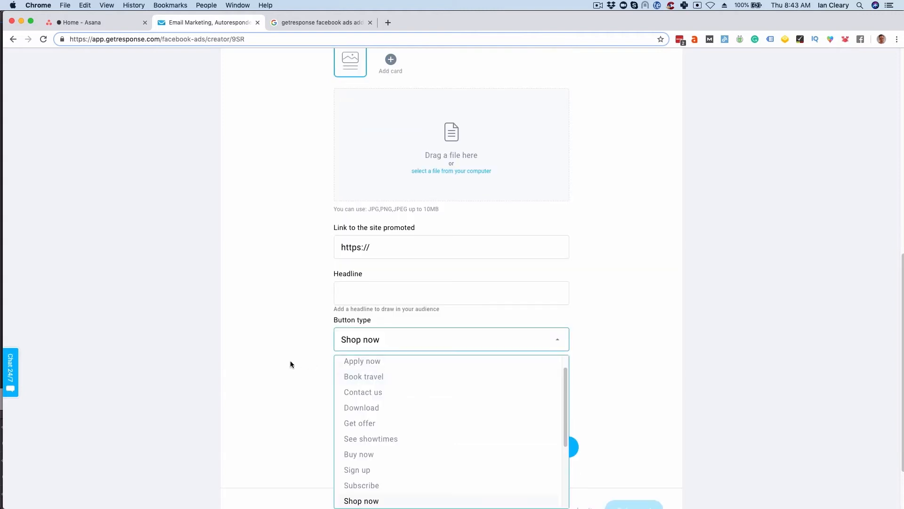